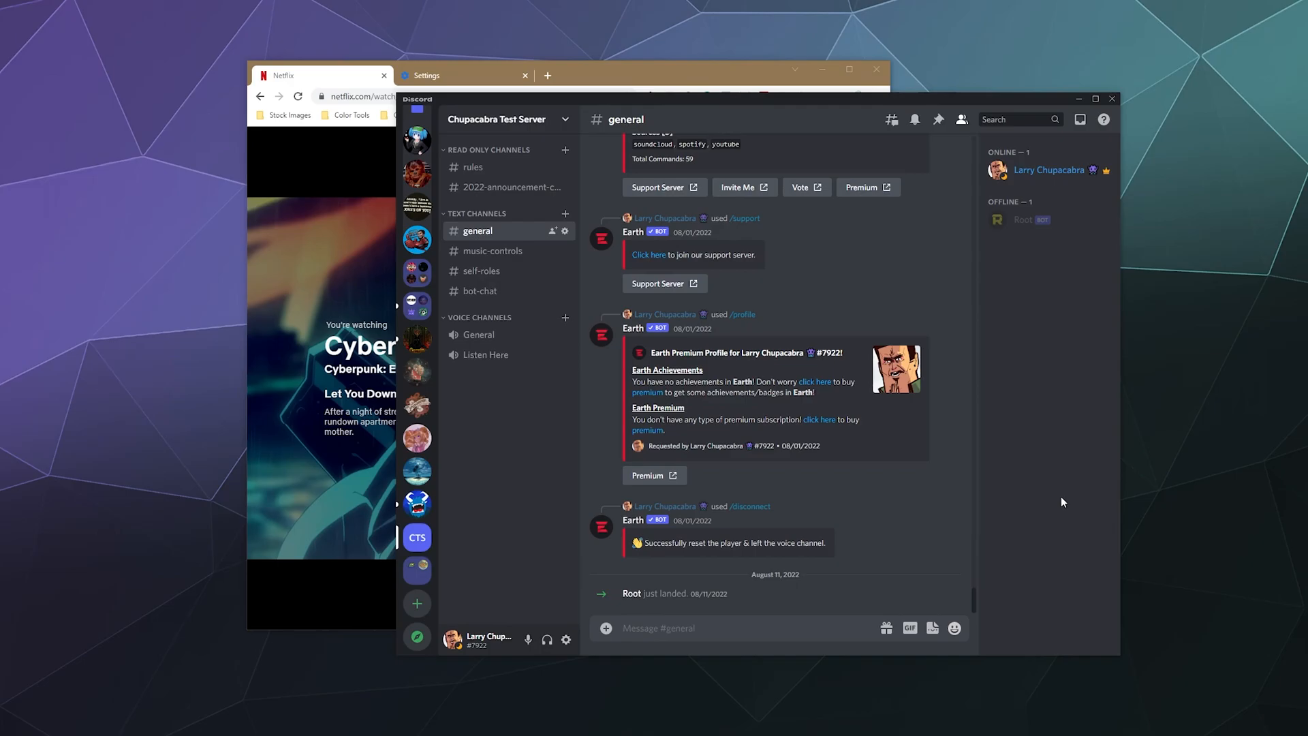
{"action": "mouse_move", "coordinate": [539, 356]}
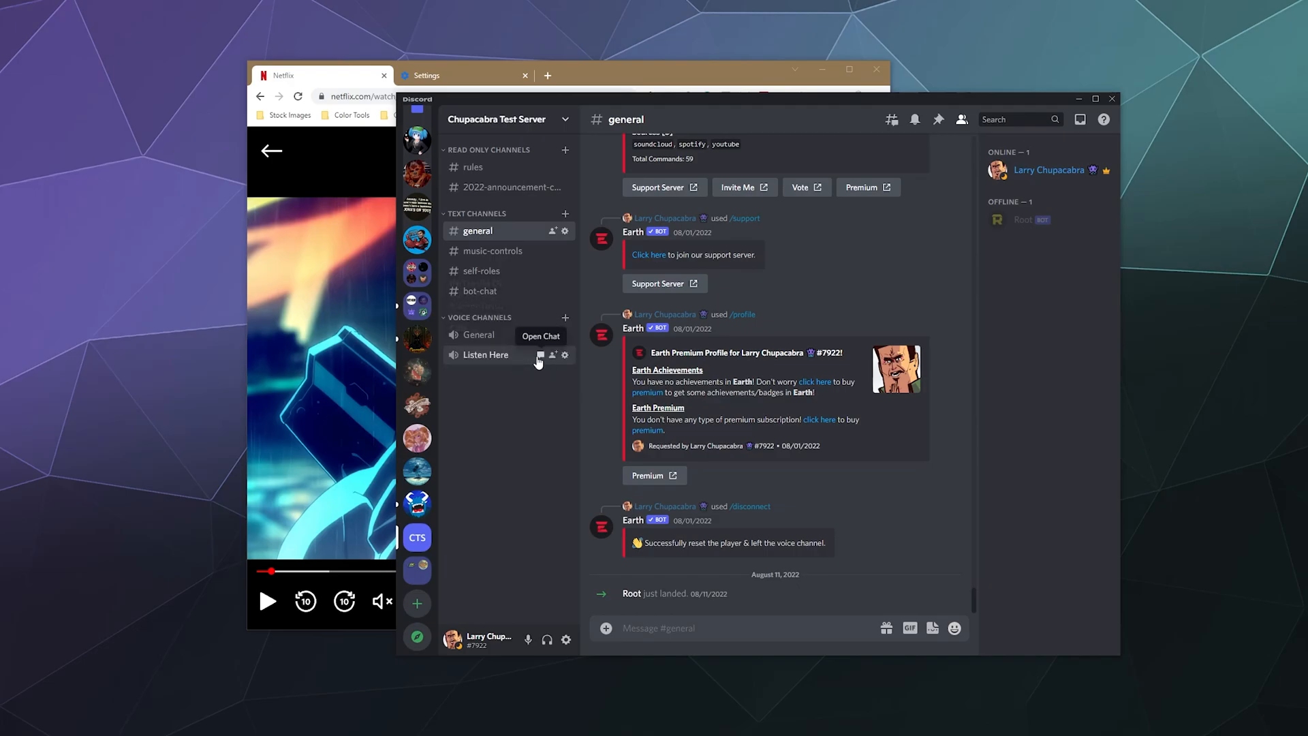
Connect to the General voice channel under Voice Channels on Chupacabra Test Server
{"action": "left_click", "coordinate": [480, 335]}
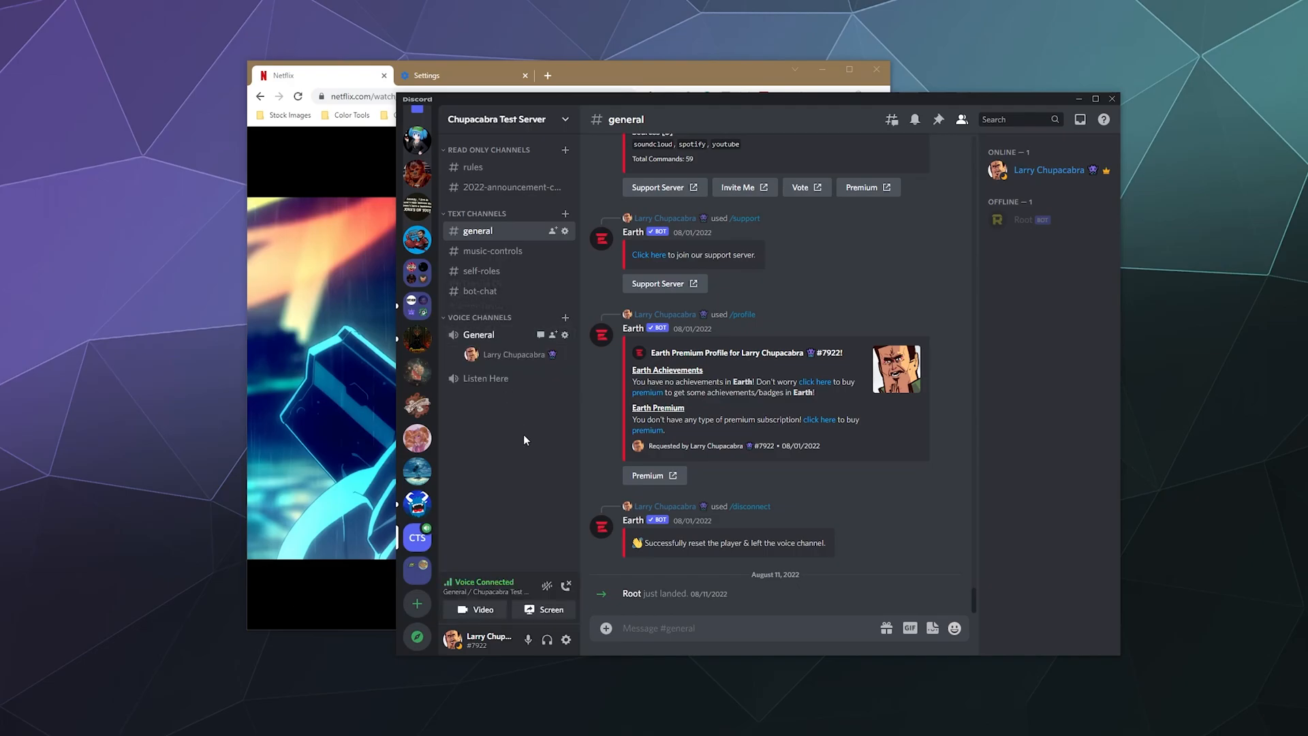
{"action": "mouse_move", "coordinate": [586, 576]}
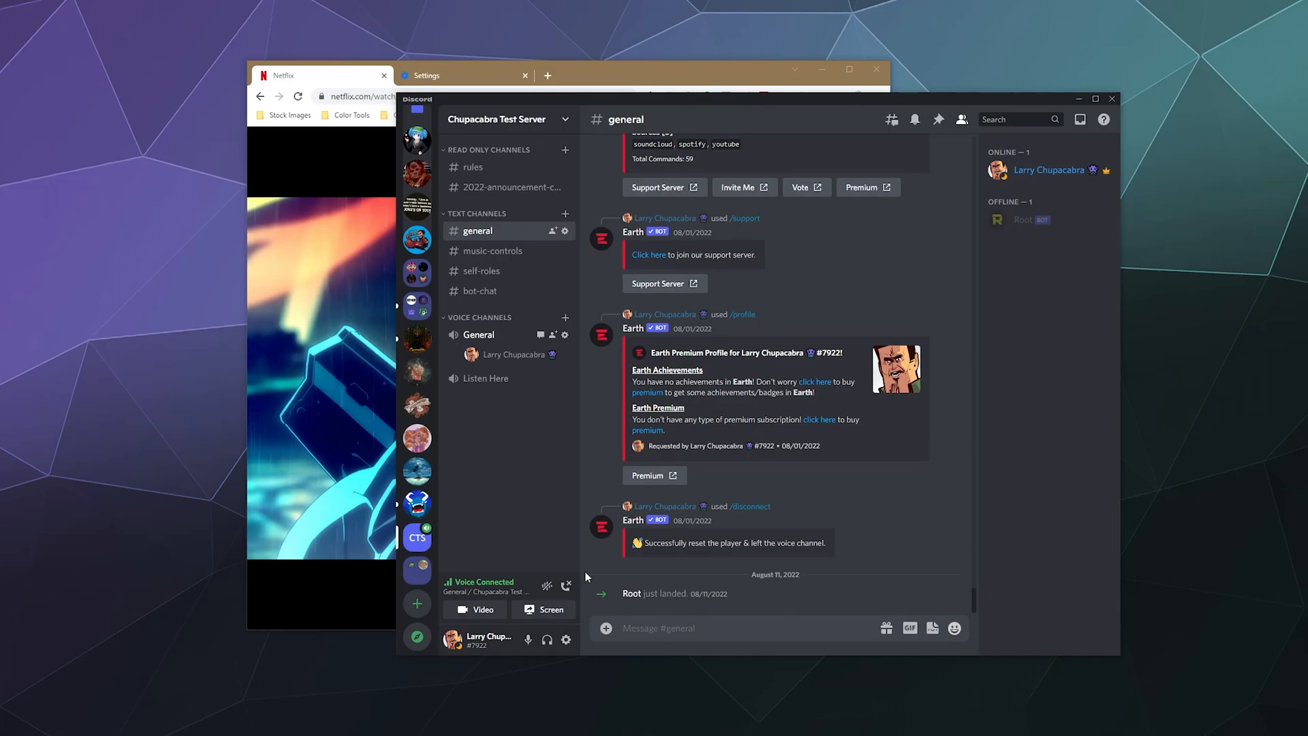
Go live with the 'Netflix - Google Chrome' window in General and open its stream view
{"action": "left_click", "coordinate": [550, 609]}
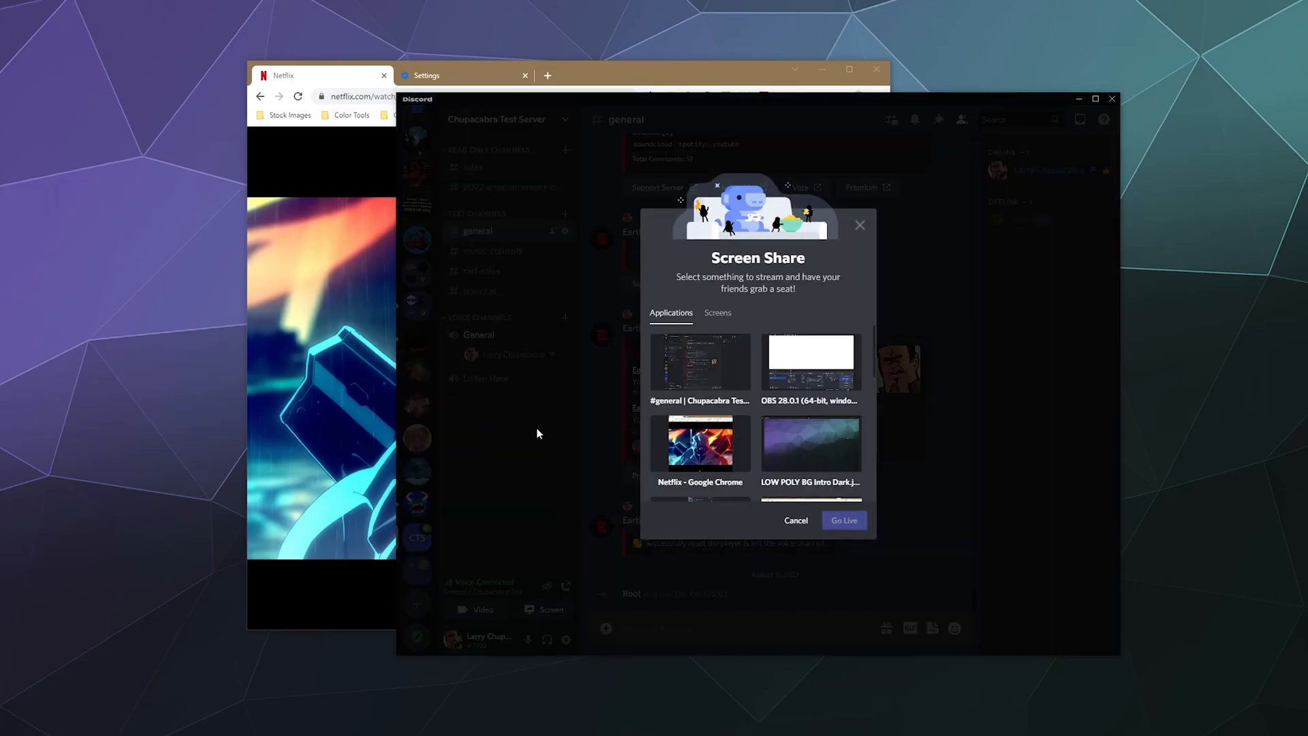
{"action": "left_click", "coordinate": [794, 520]}
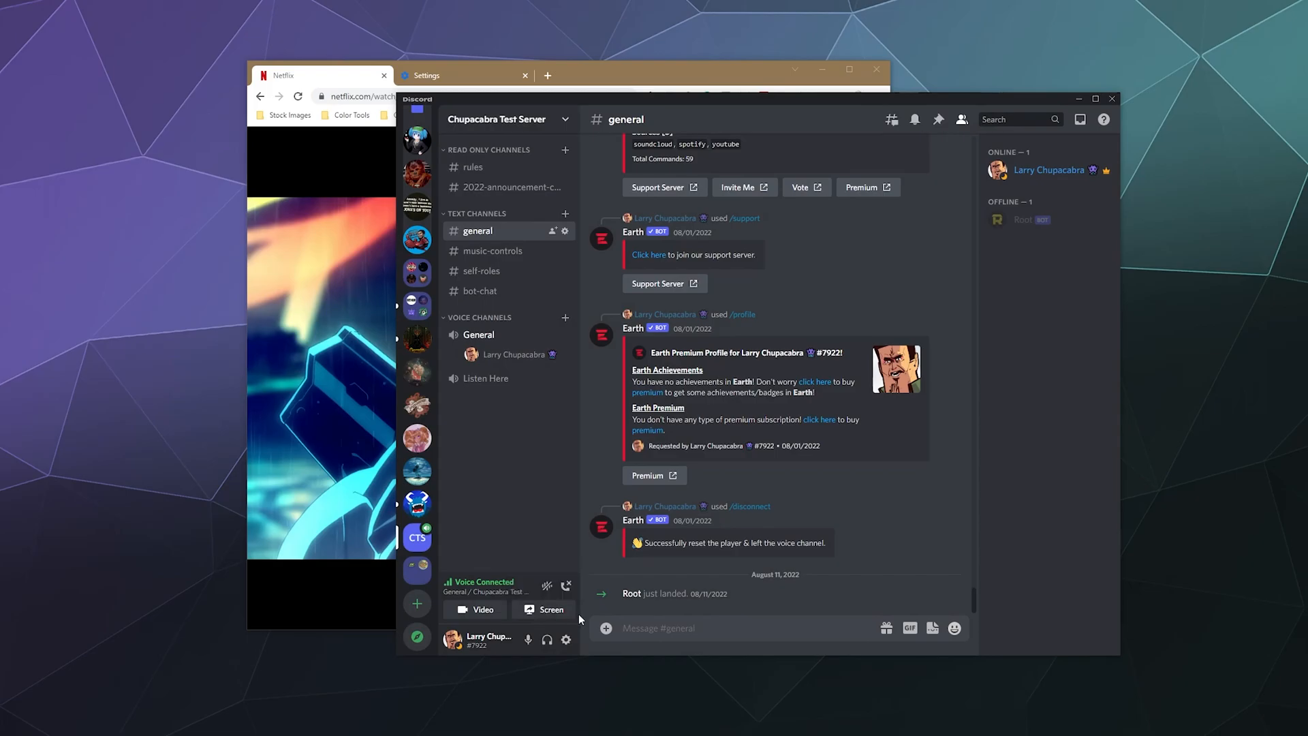
{"action": "left_click", "coordinate": [550, 609]}
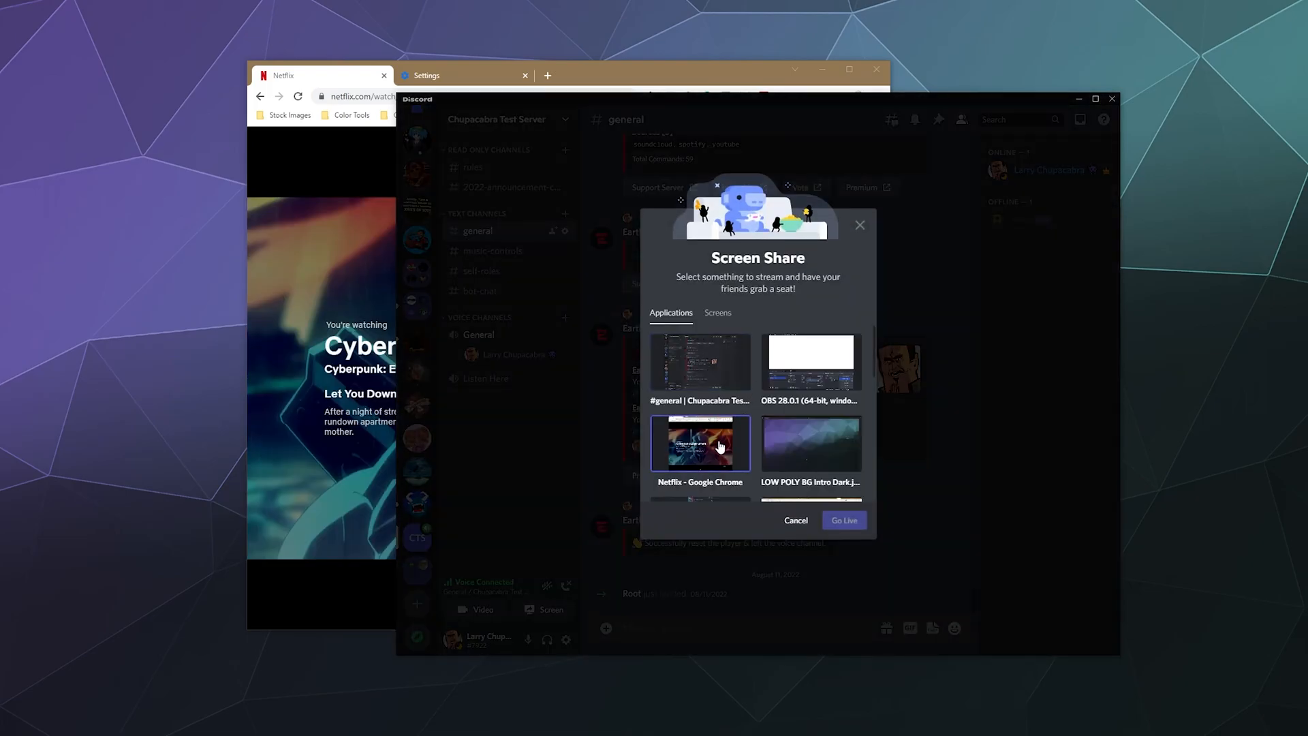
{"action": "left_click", "coordinate": [843, 520]}
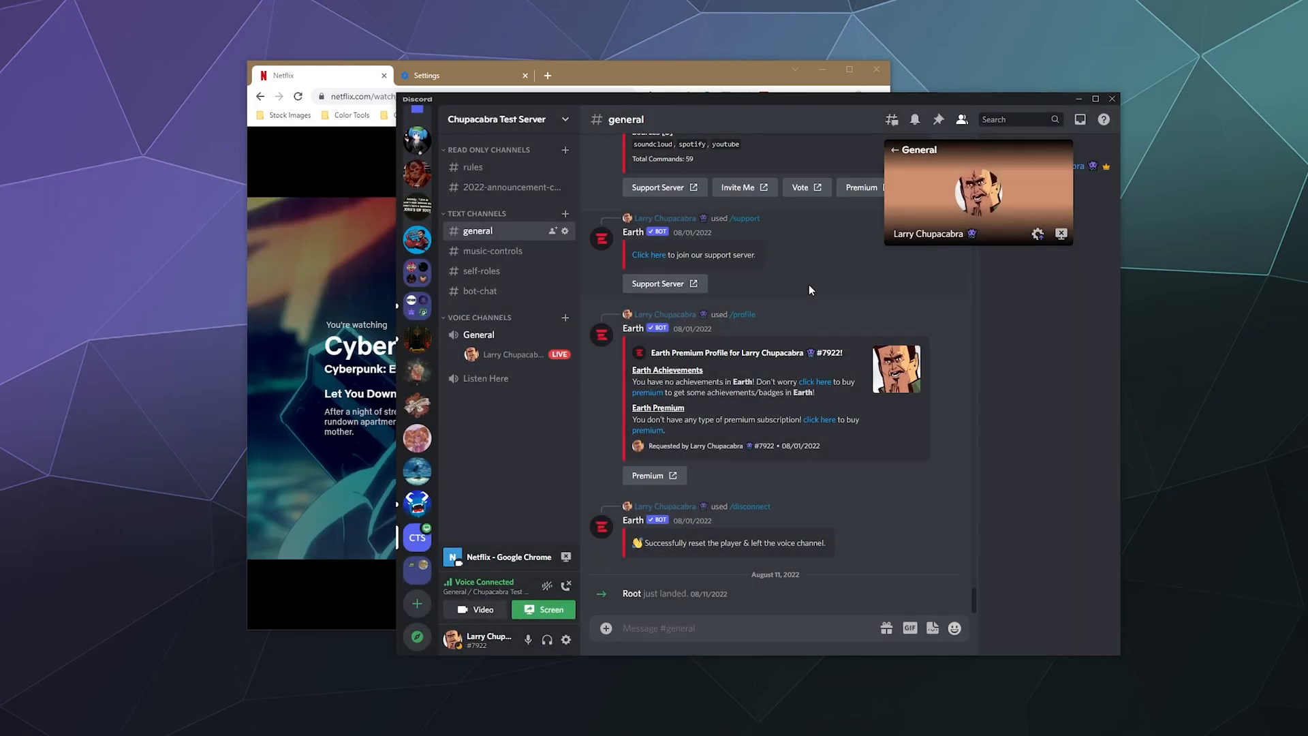
{"action": "left_click", "coordinate": [479, 334]}
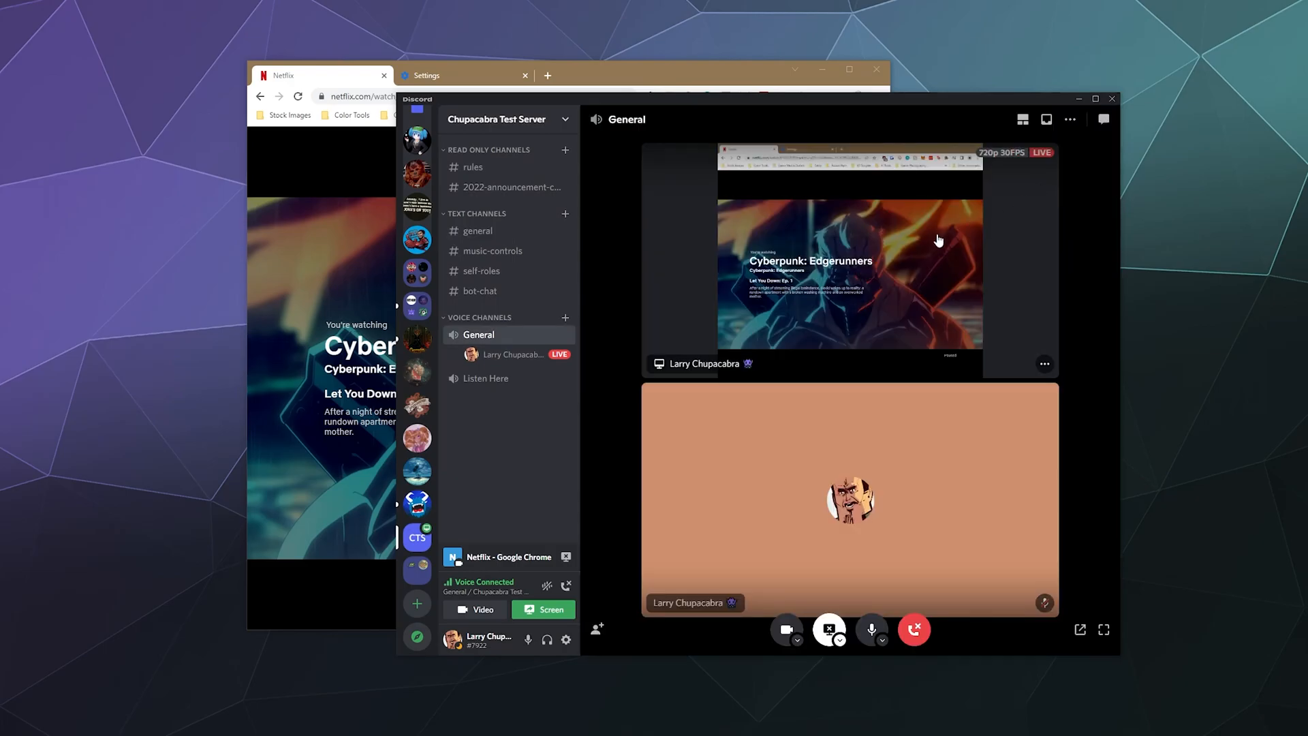
{"action": "left_click", "coordinate": [850, 254]}
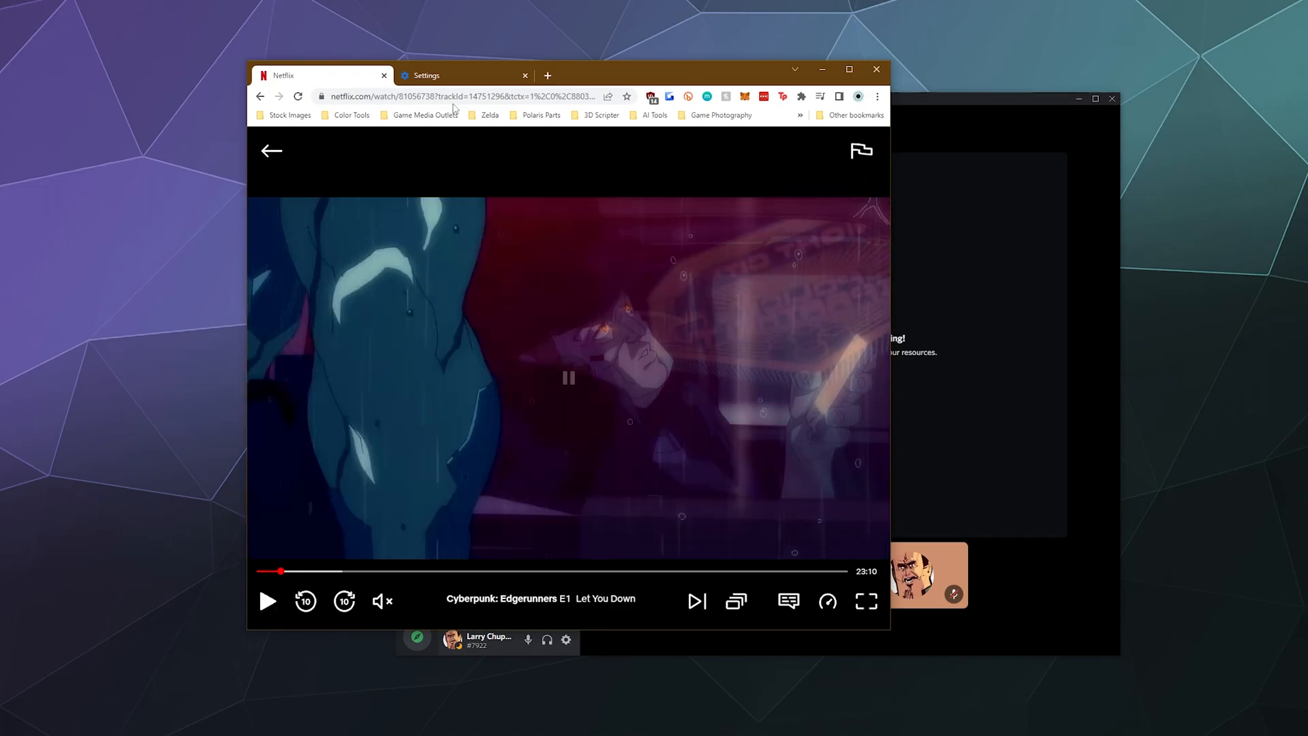
Switch Chrome from the Netflix episode to its Settings tab
{"action": "left_click", "coordinate": [427, 75]}
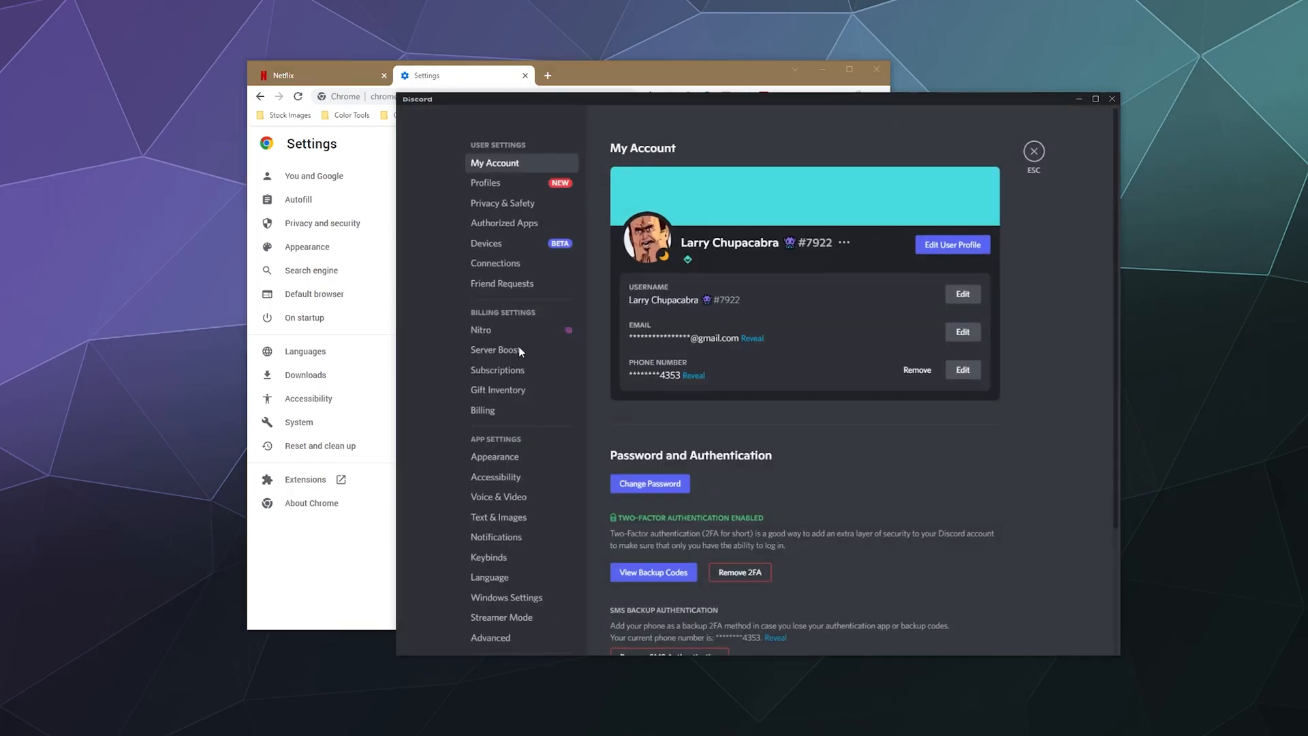
View Discord's Advanced app settings, confirming hardware acceleration is on, then close settings
{"action": "scroll", "scroll_direction": "down", "scroll_amount": 3}
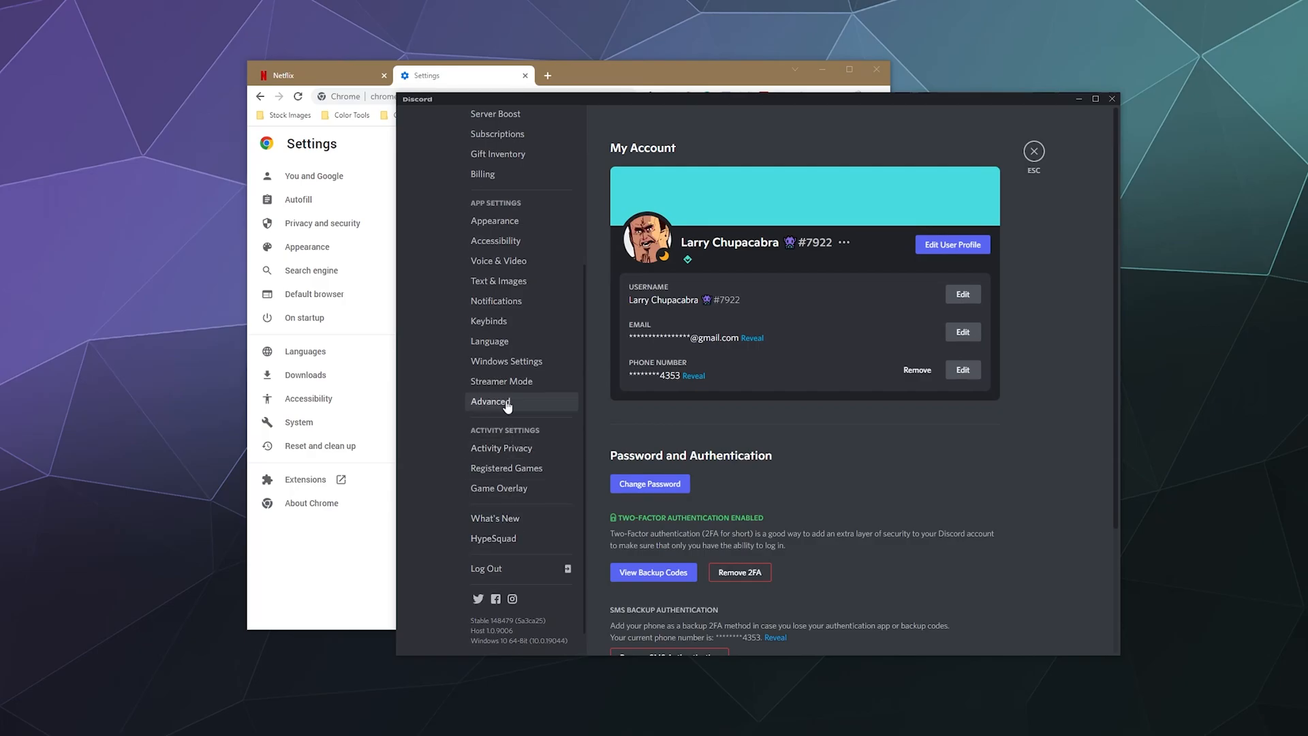
{"action": "left_click", "coordinate": [491, 401]}
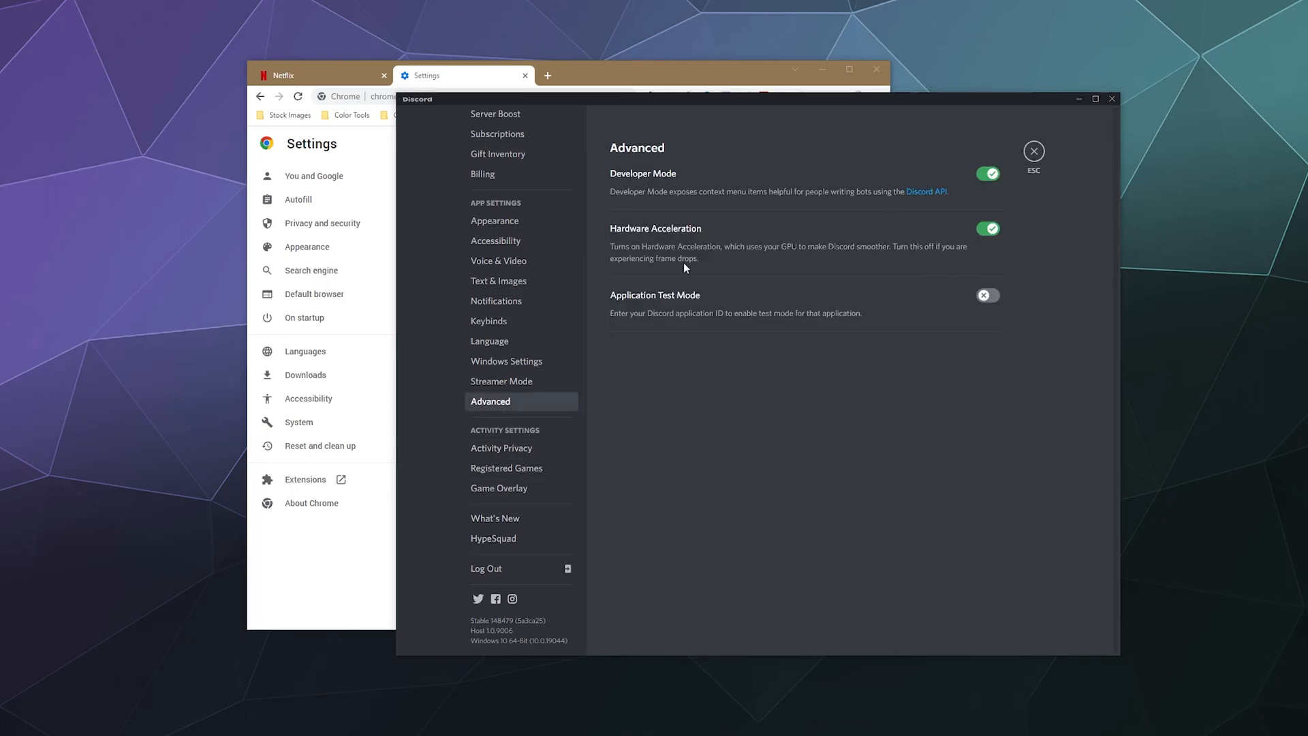
{"action": "left_click", "coordinate": [1034, 151]}
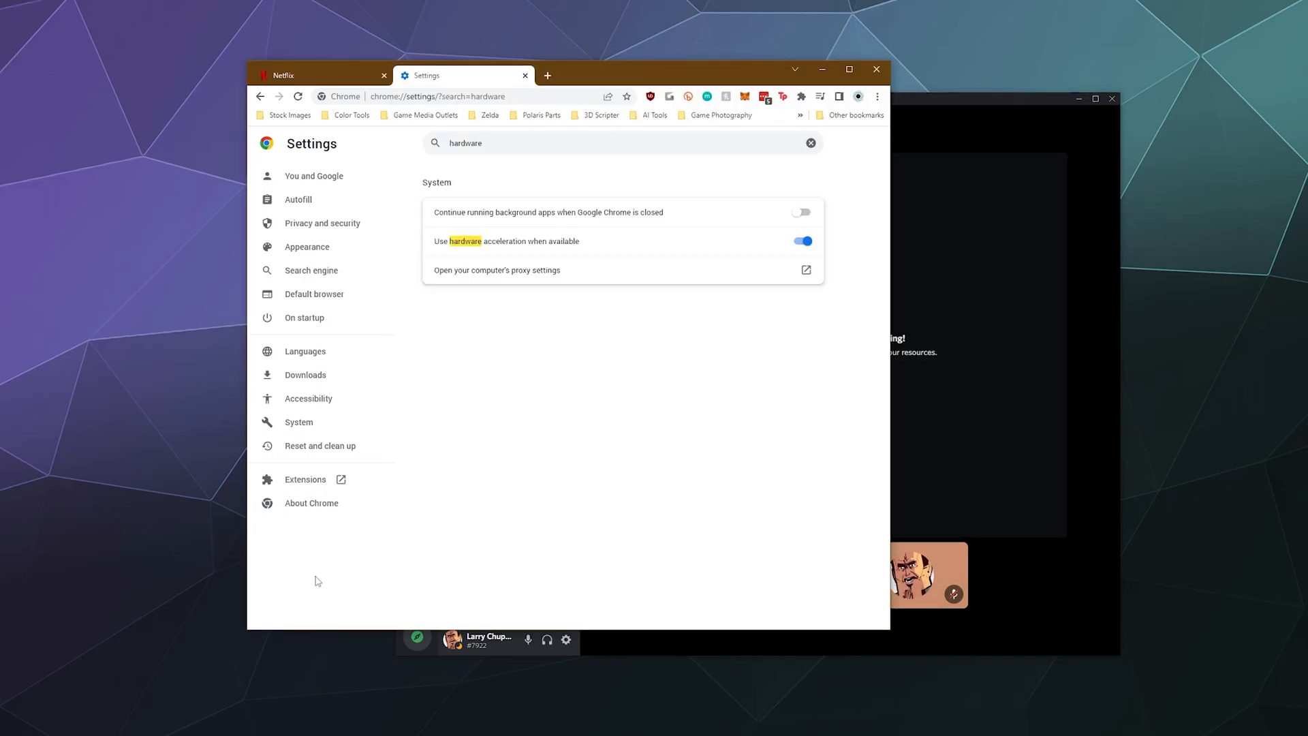
Switch Chrome back to the Netflix tab after checking hardware acceleration
{"action": "left_click", "coordinate": [321, 75]}
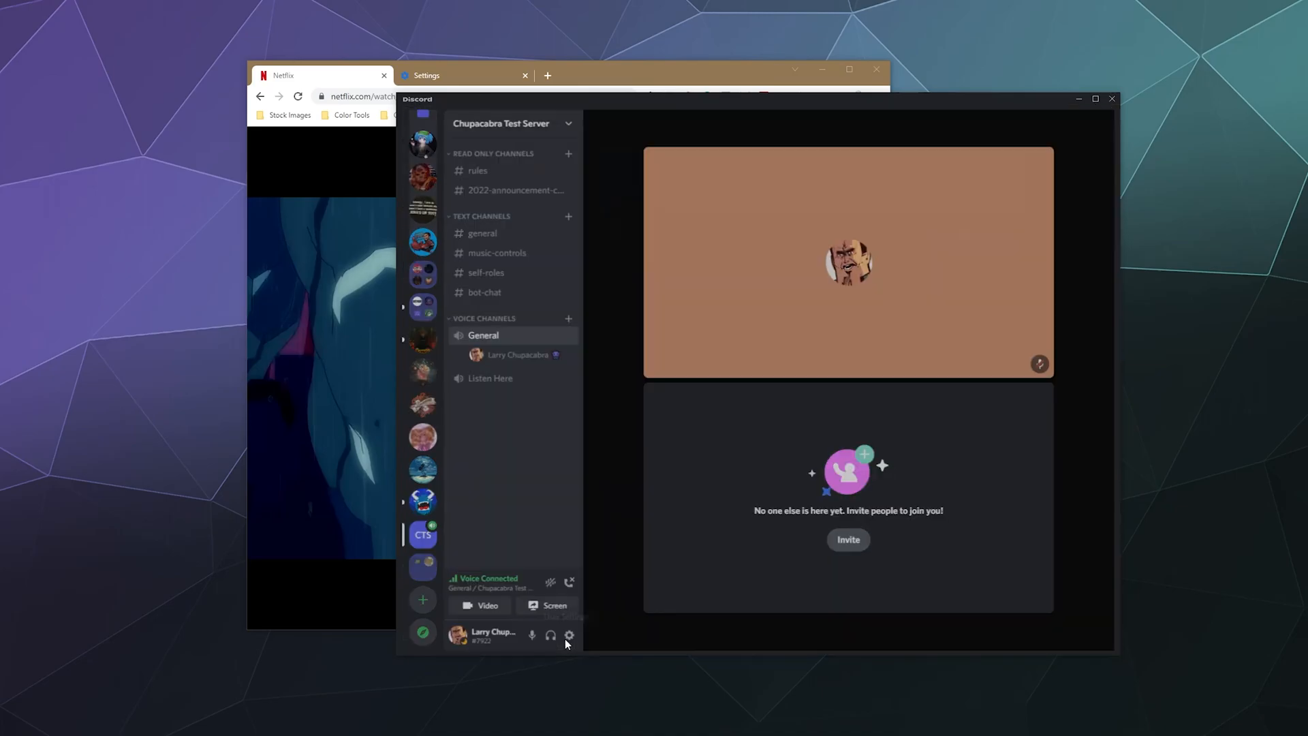
Add Google Chrome under Registered Games, then close User Settings
{"action": "left_click", "coordinate": [569, 635]}
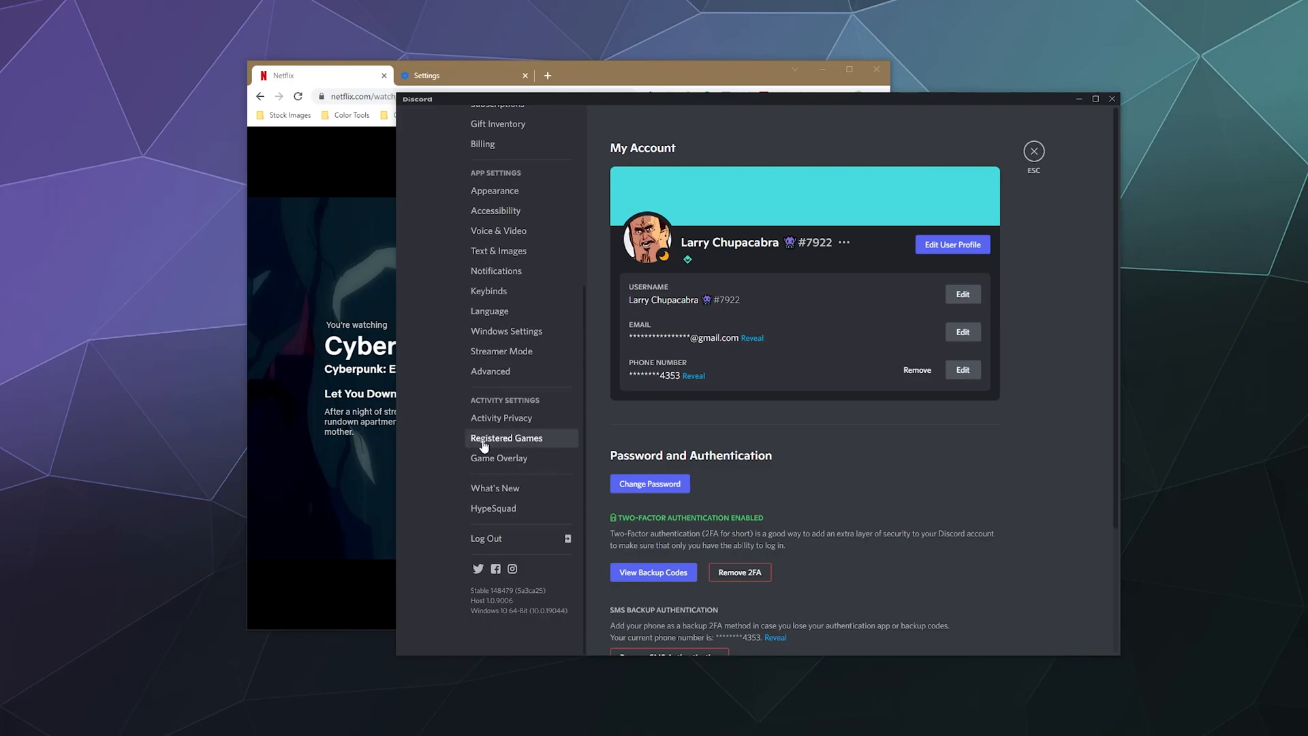
{"action": "left_click", "coordinate": [506, 438]}
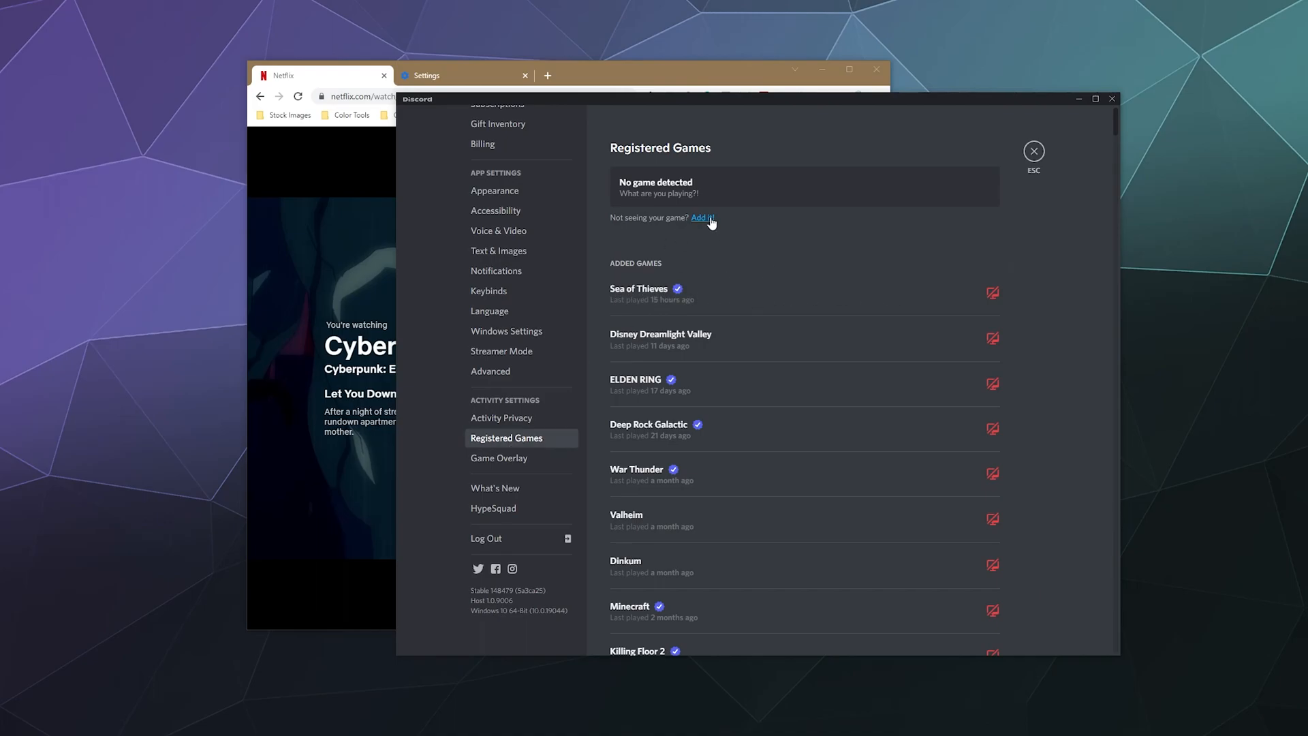
{"action": "left_click", "coordinate": [701, 218]}
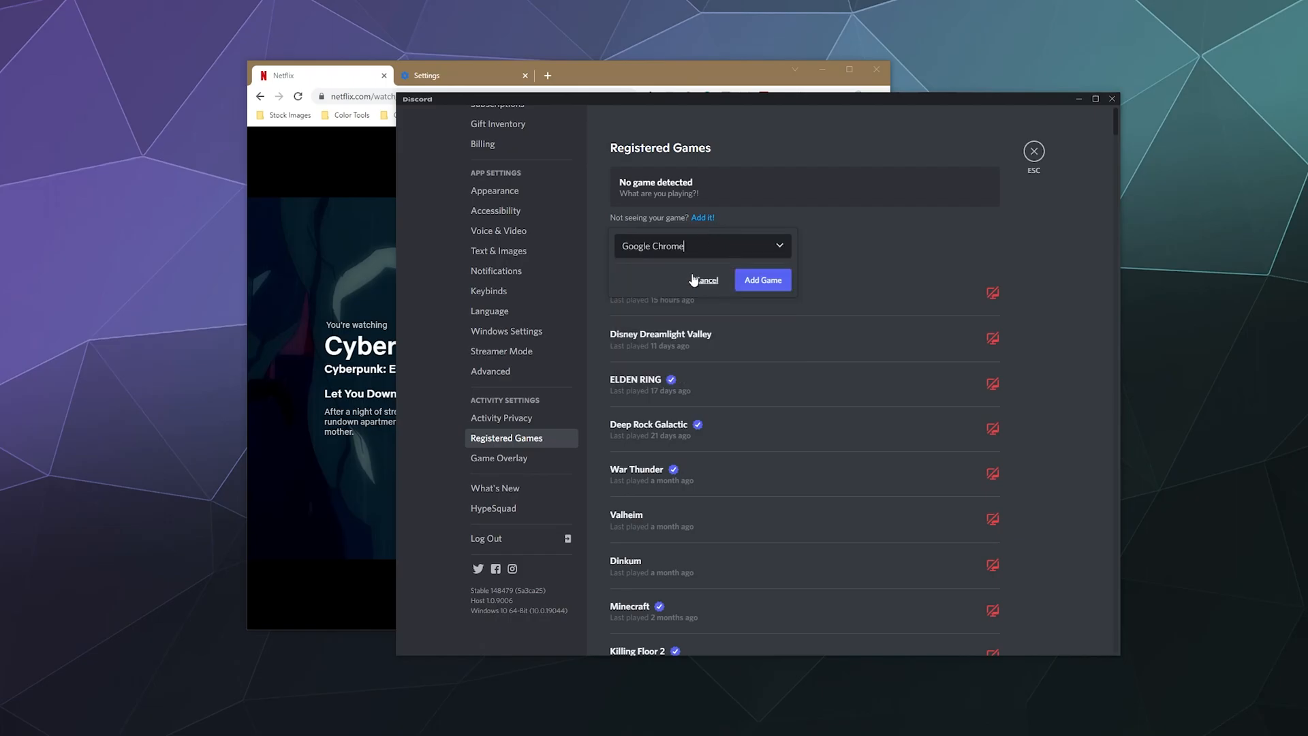
{"action": "left_click", "coordinate": [762, 280]}
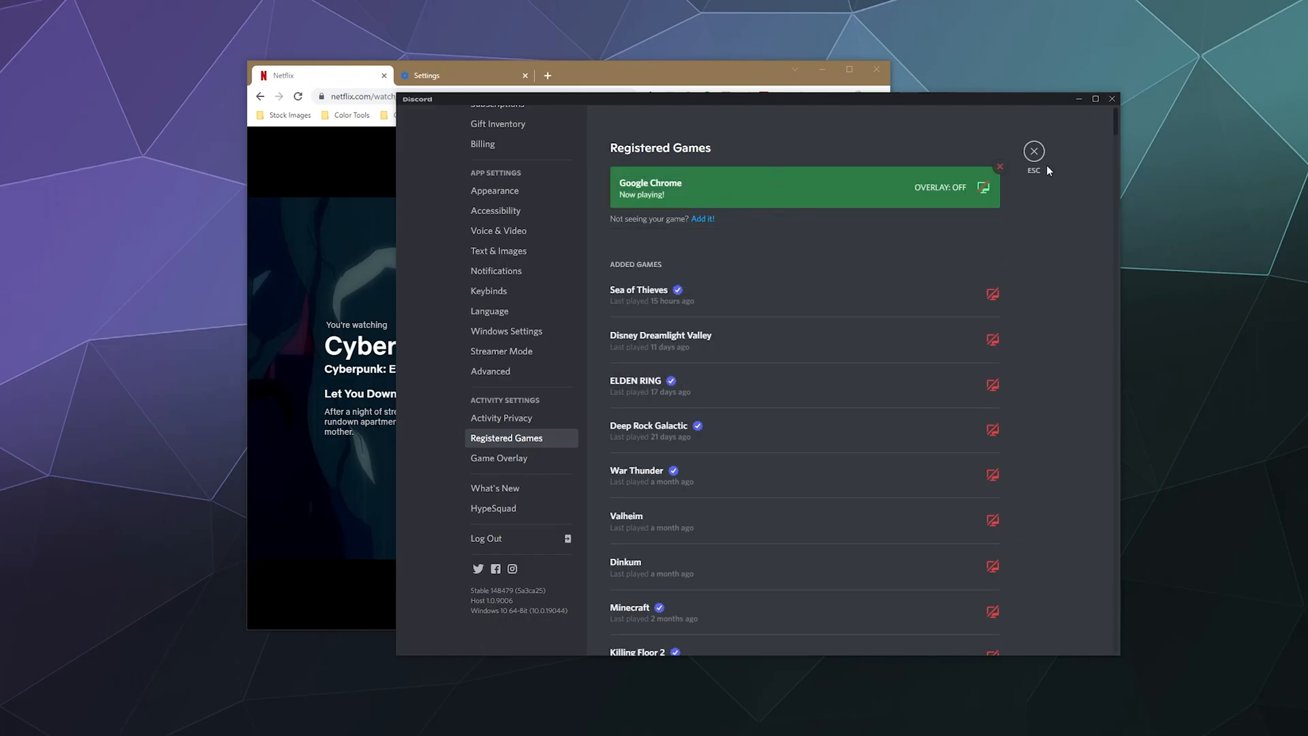
{"action": "left_click", "coordinate": [1034, 152]}
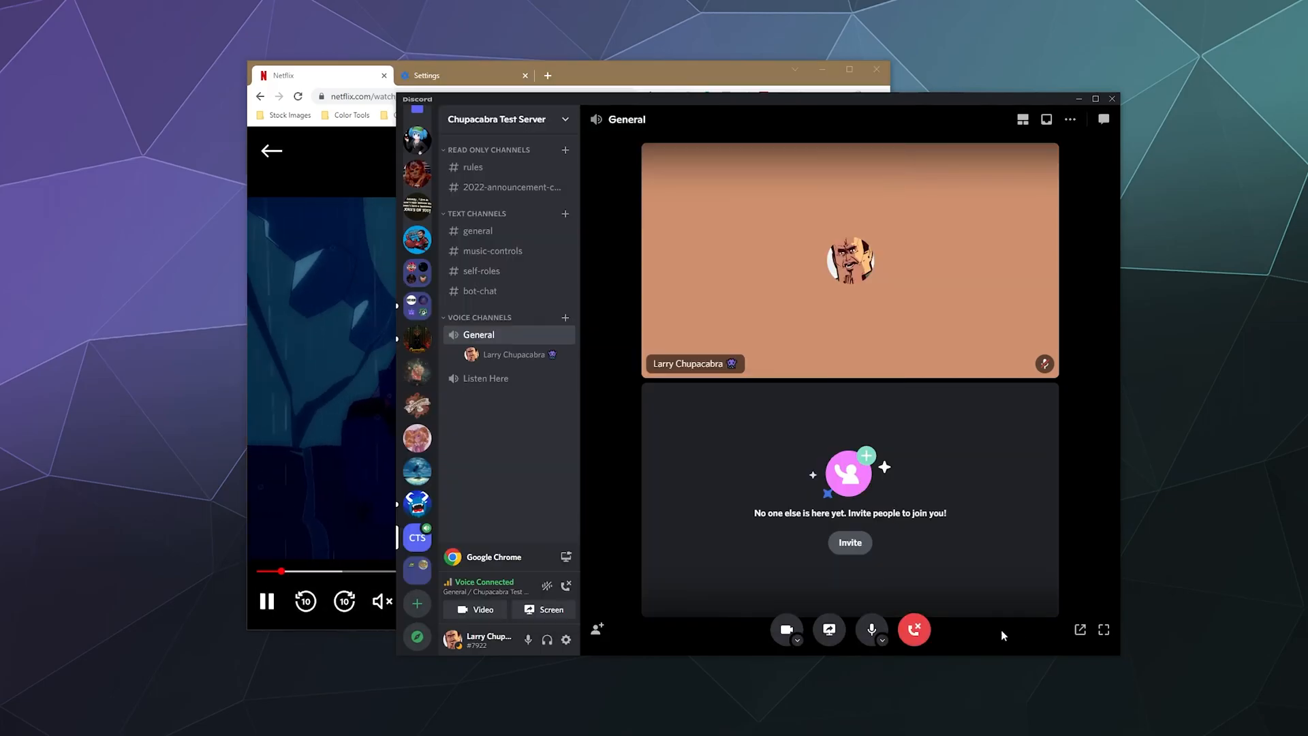
{"action": "left_click", "coordinate": [550, 609]}
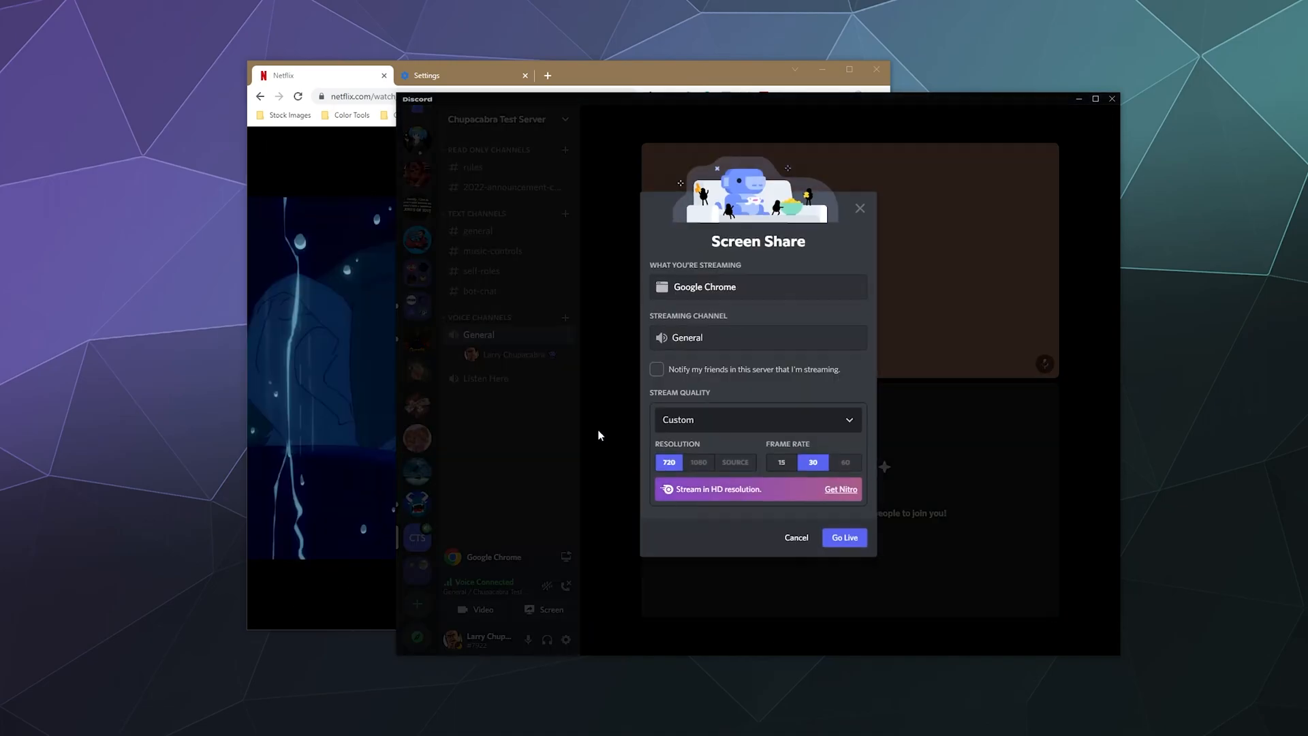
{"action": "left_click", "coordinate": [843, 538]}
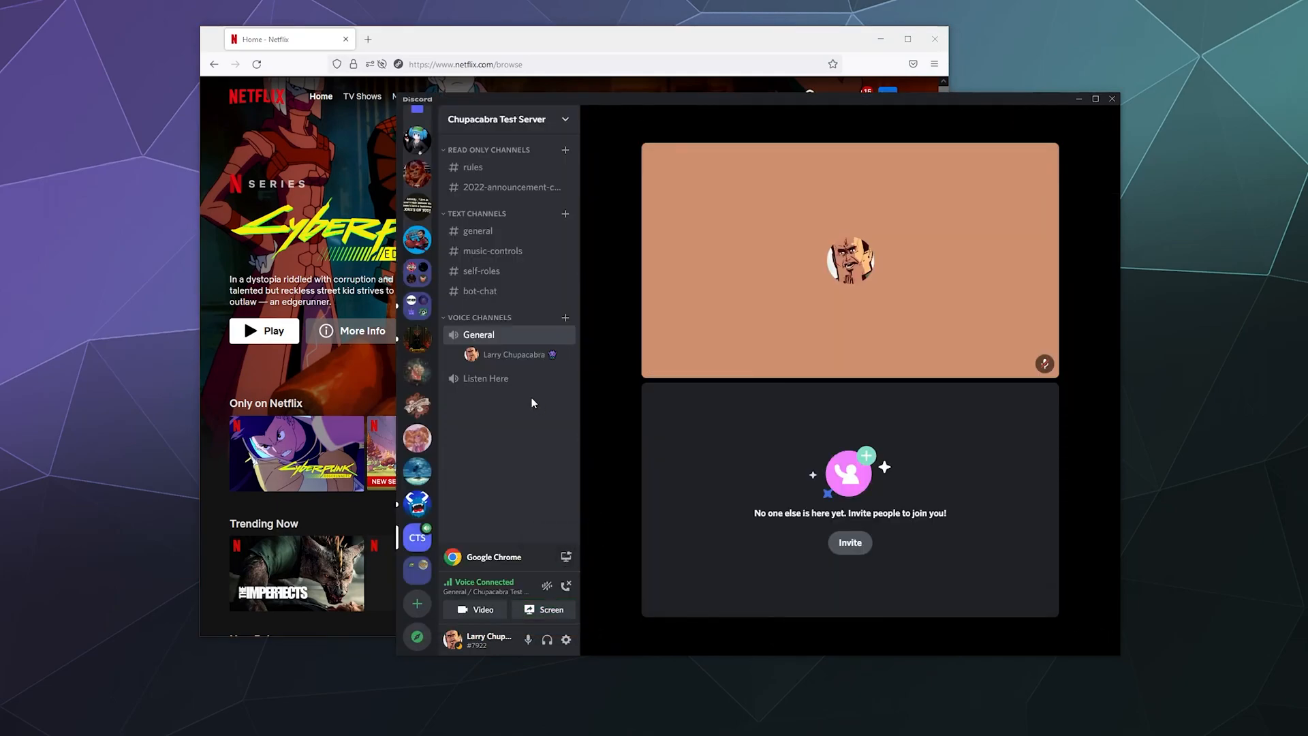
Review the Registered Games list in User Settings, then close settings
{"action": "left_click", "coordinate": [566, 640]}
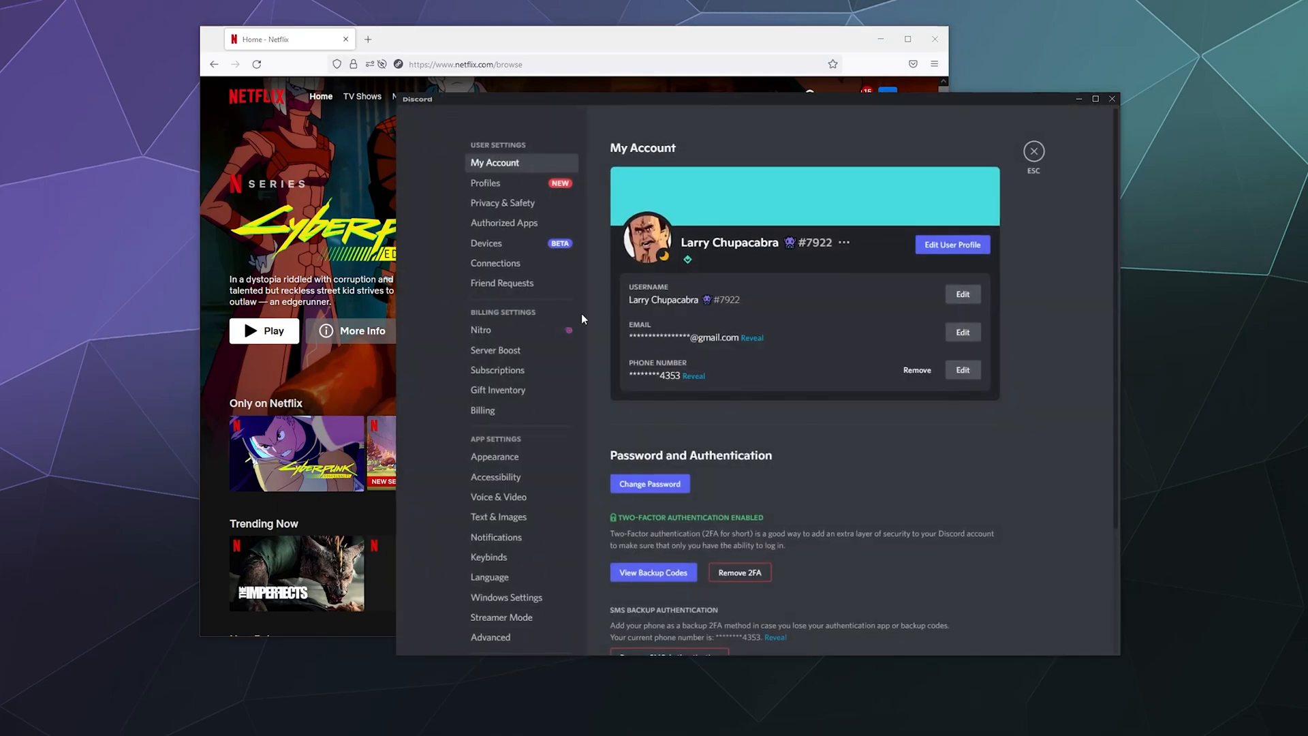
{"action": "scroll", "scroll_direction": "down", "scroll_amount": 3}
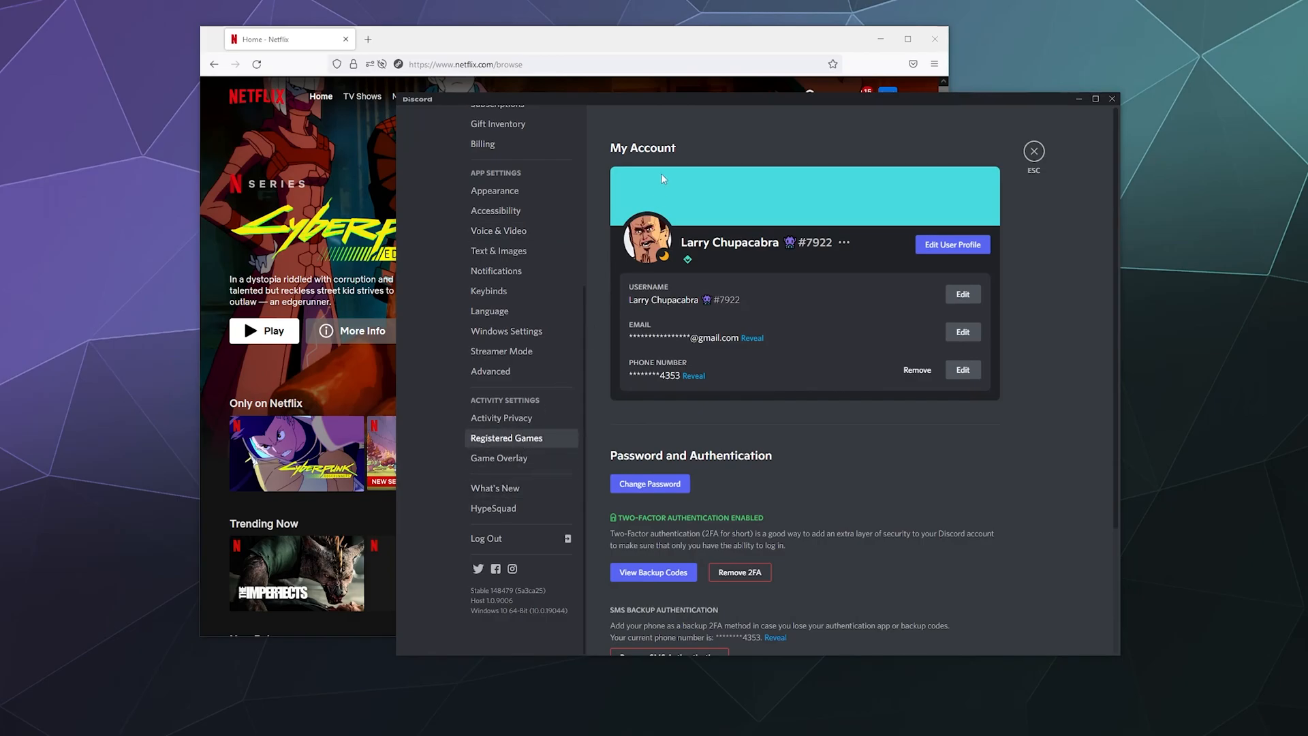
{"action": "left_click", "coordinate": [506, 439]}
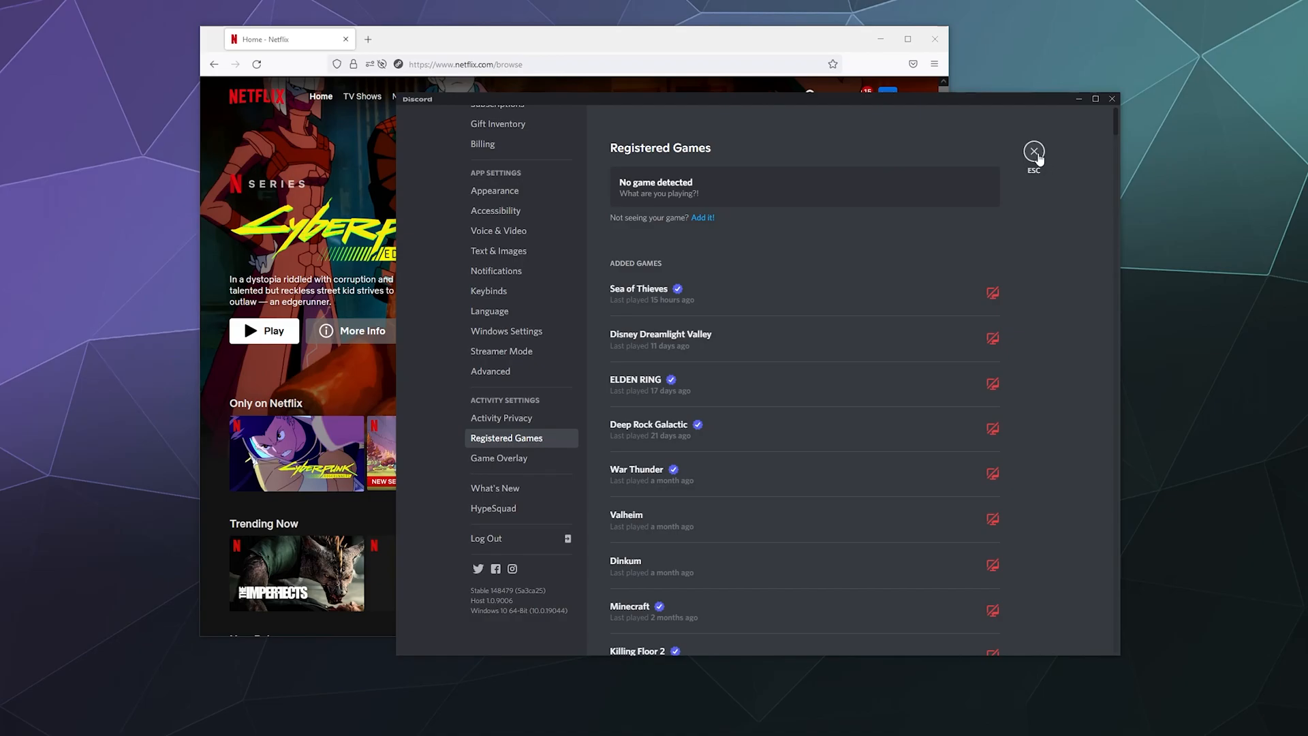
{"action": "left_click", "coordinate": [1034, 153]}
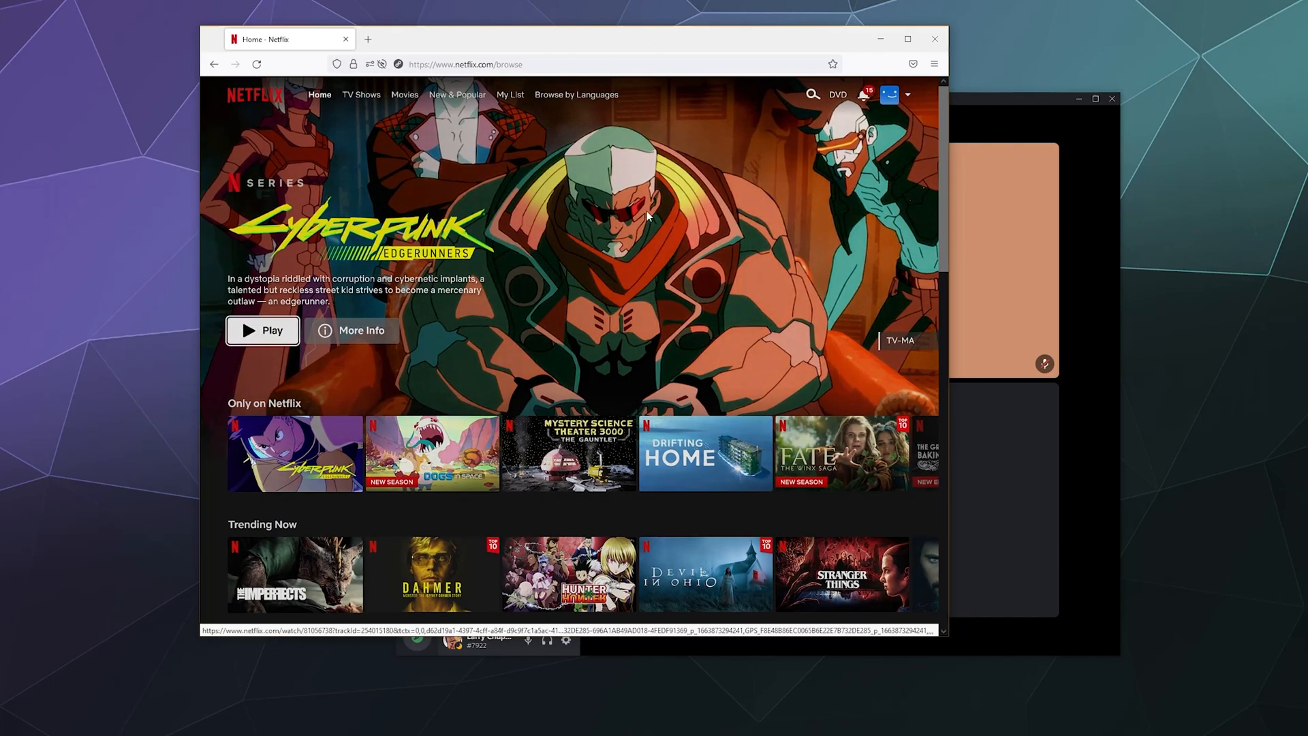
Play Cyberpunk: Edgerunners episode 1 on Netflix, then bring Discord forward
{"action": "left_click", "coordinate": [264, 331]}
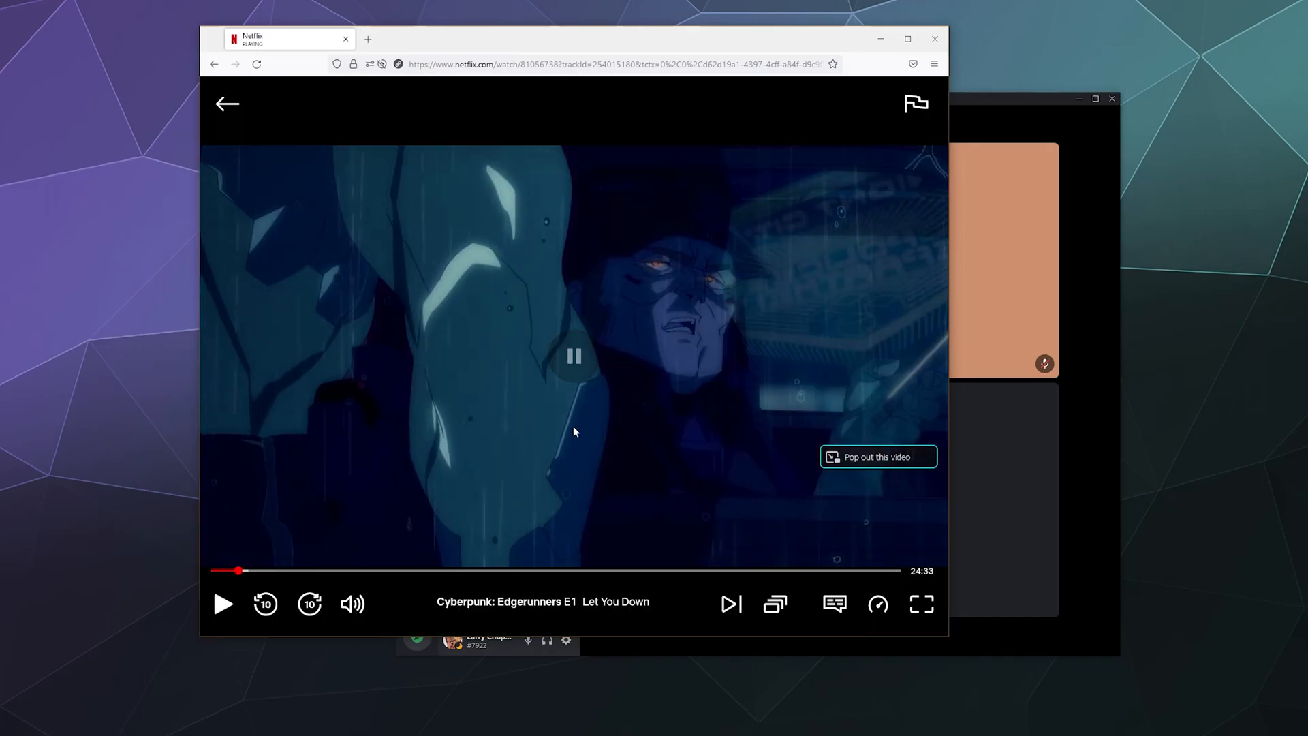
{"action": "left_click", "coordinate": [352, 603]}
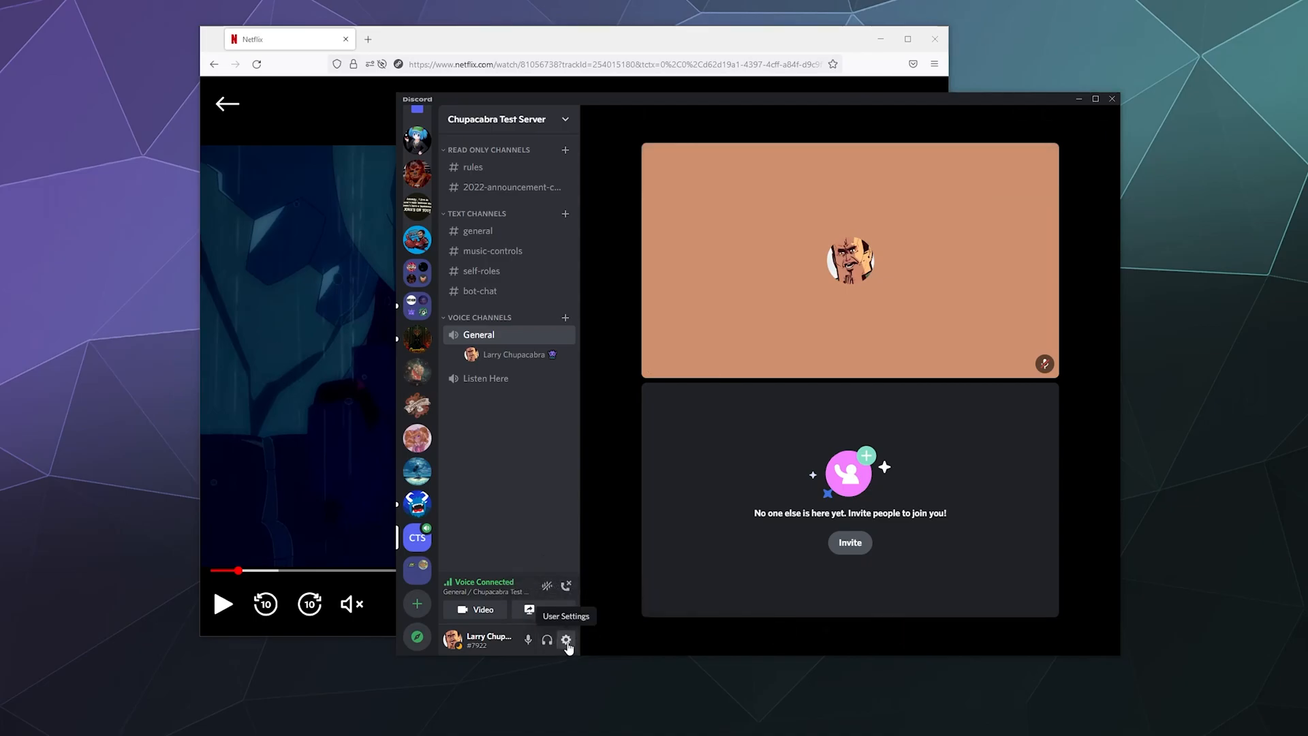
Add 'Netflix — Mozilla Firefox' as a game under Registered Games
{"action": "left_click", "coordinate": [566, 640]}
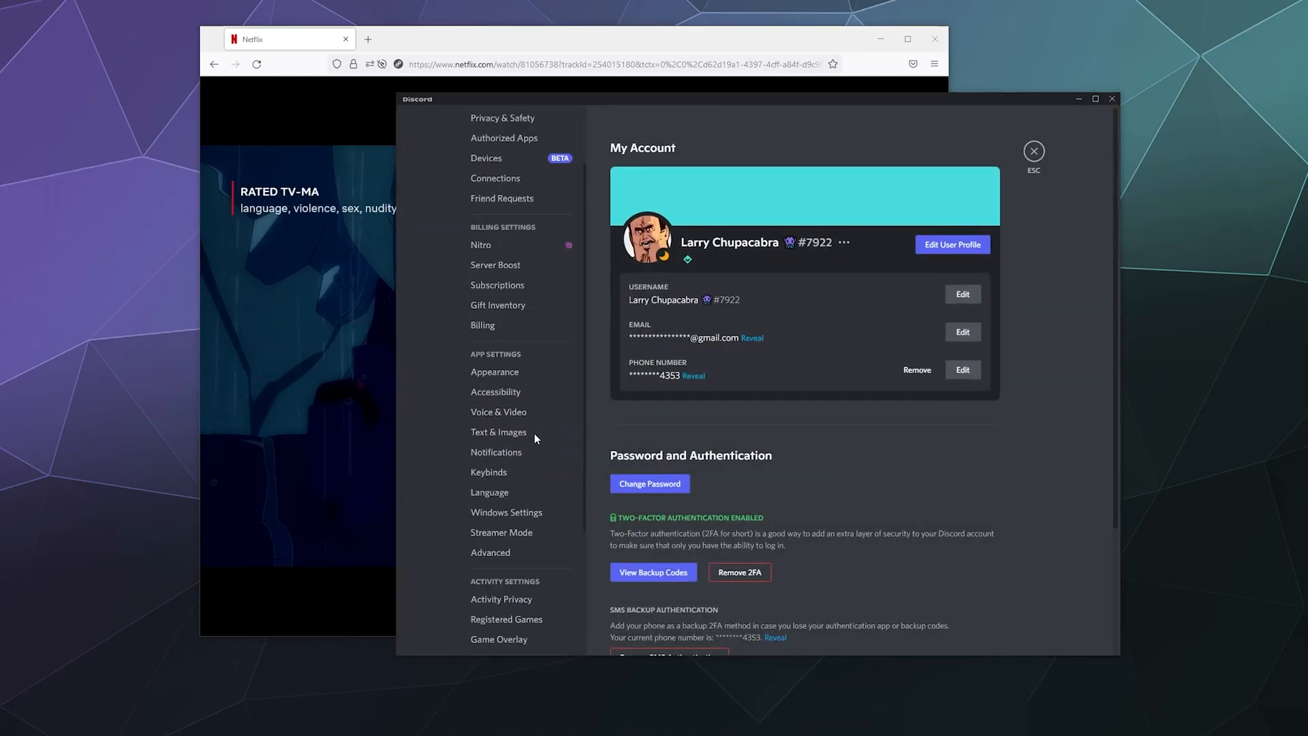
{"action": "left_click", "coordinate": [506, 618]}
{"action": "type", "text": "fir"}
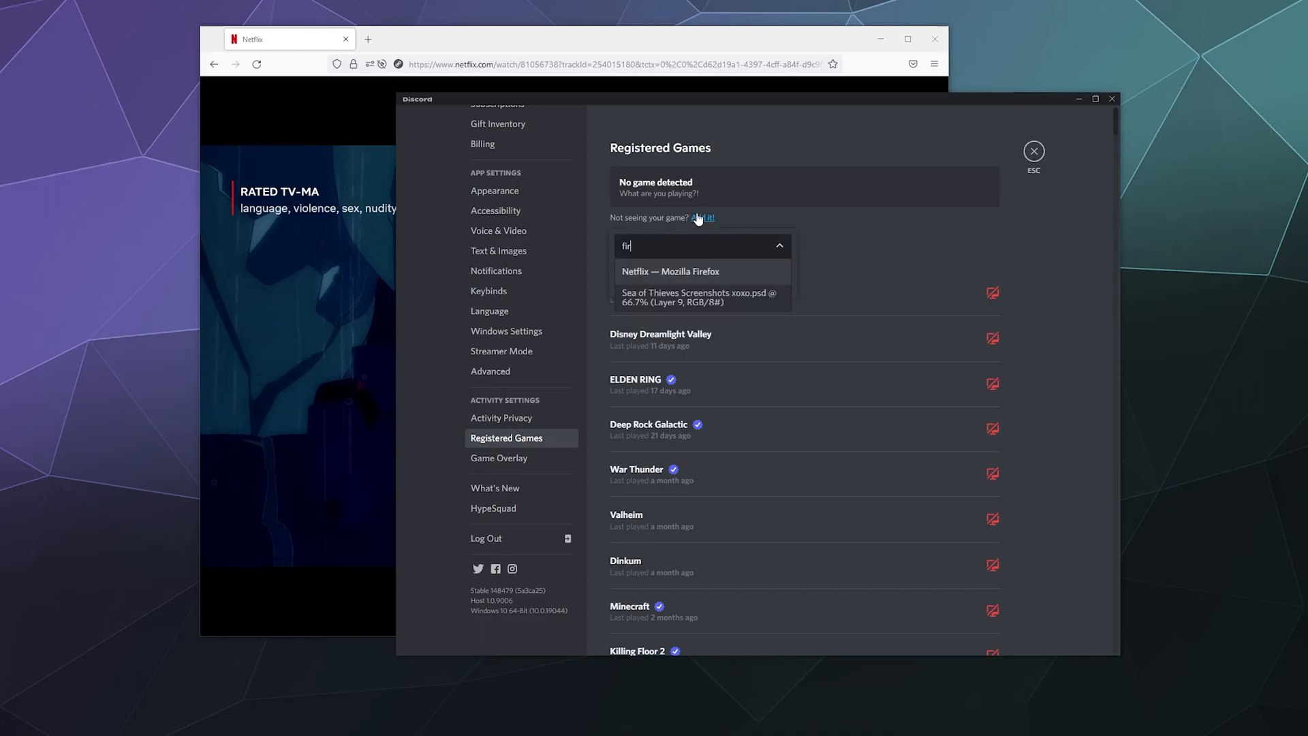
{"action": "left_click", "coordinate": [670, 272]}
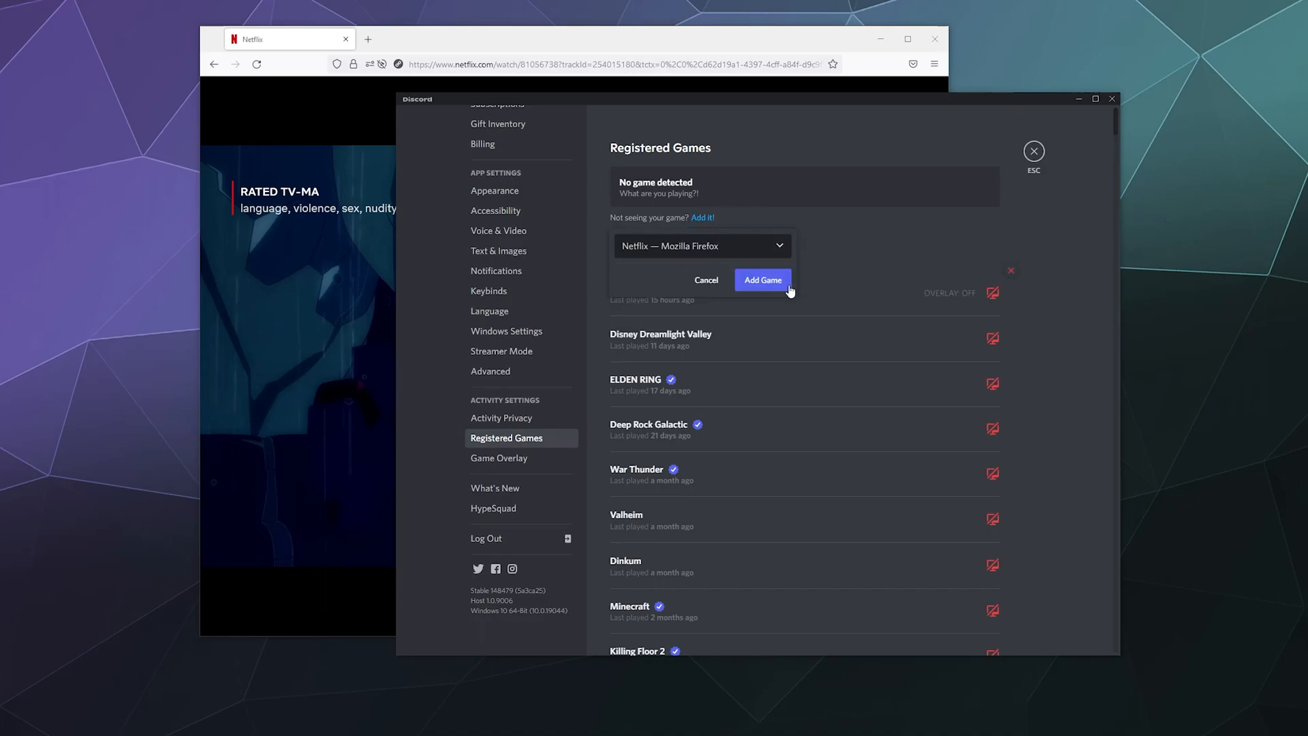
{"action": "left_click", "coordinate": [761, 280]}
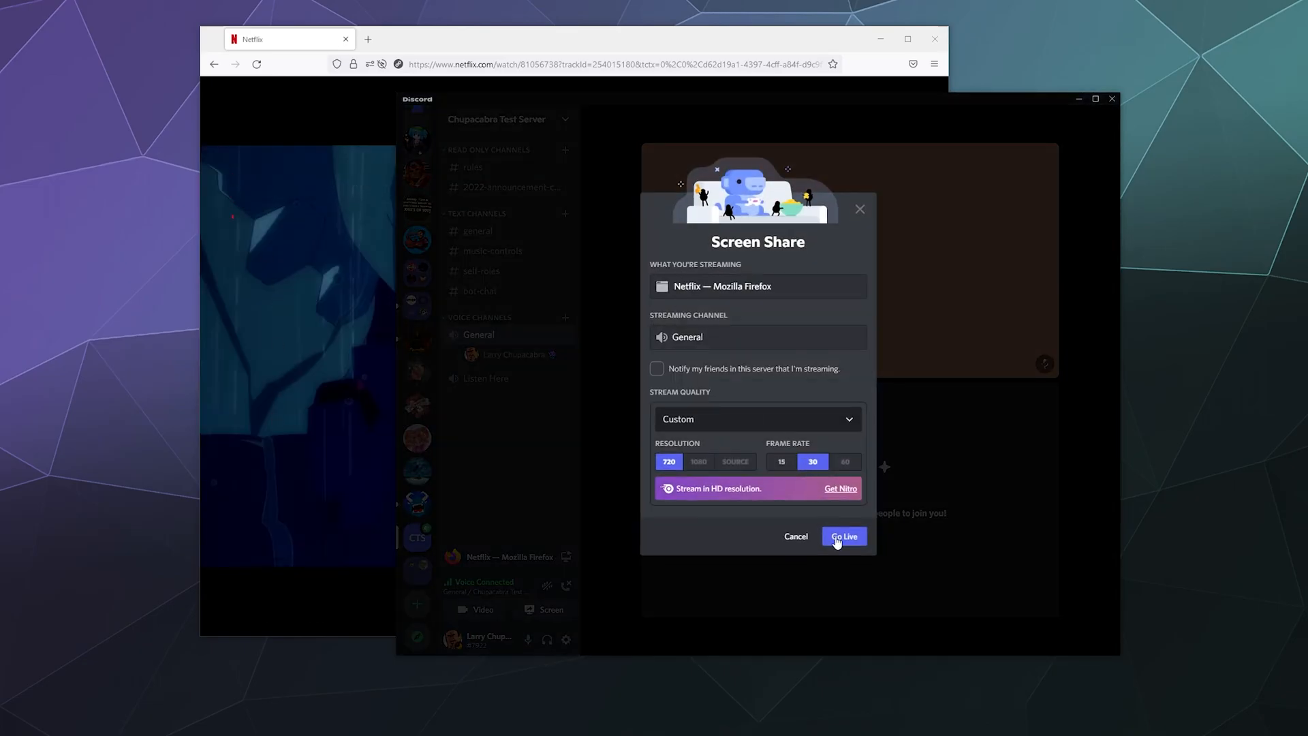
Go live with Netflix — Mozilla Firefox to General at 720p 30fps
{"action": "left_click", "coordinate": [843, 536]}
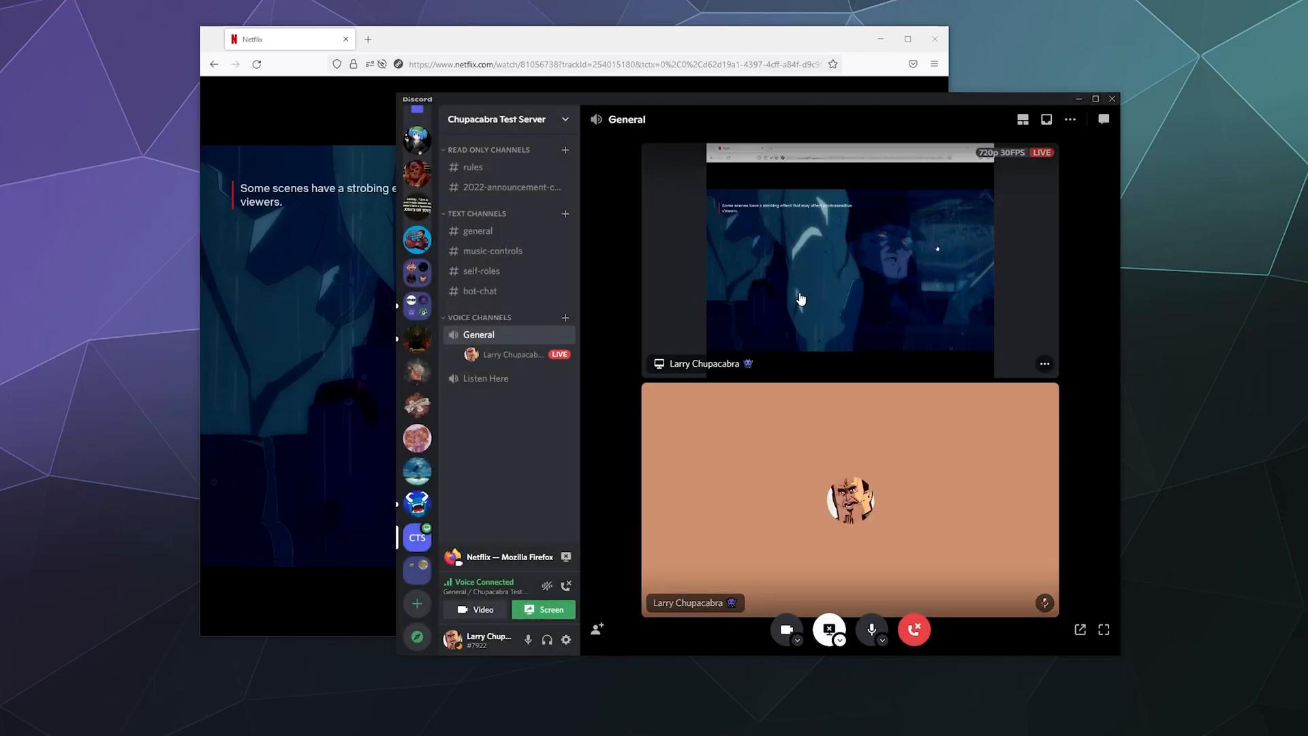